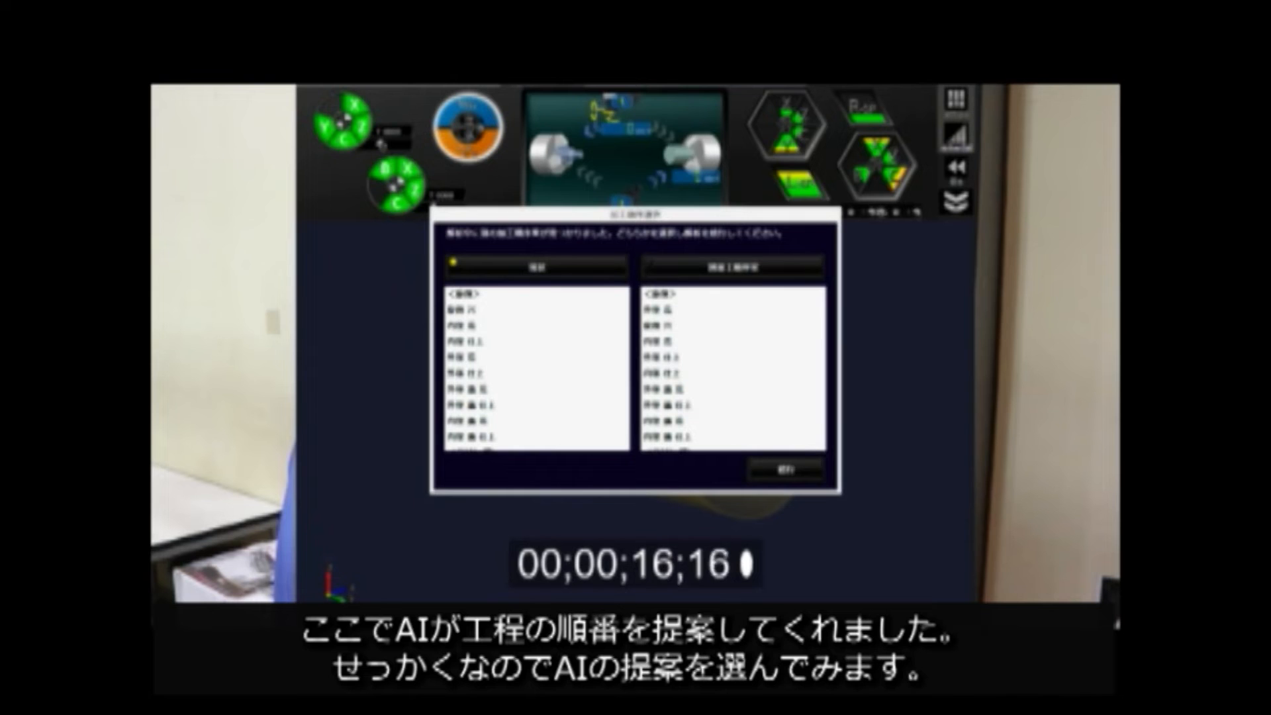
# Step: Accept the AI-suggested process order to auto-generate the turning program
pyautogui.click(780, 468)
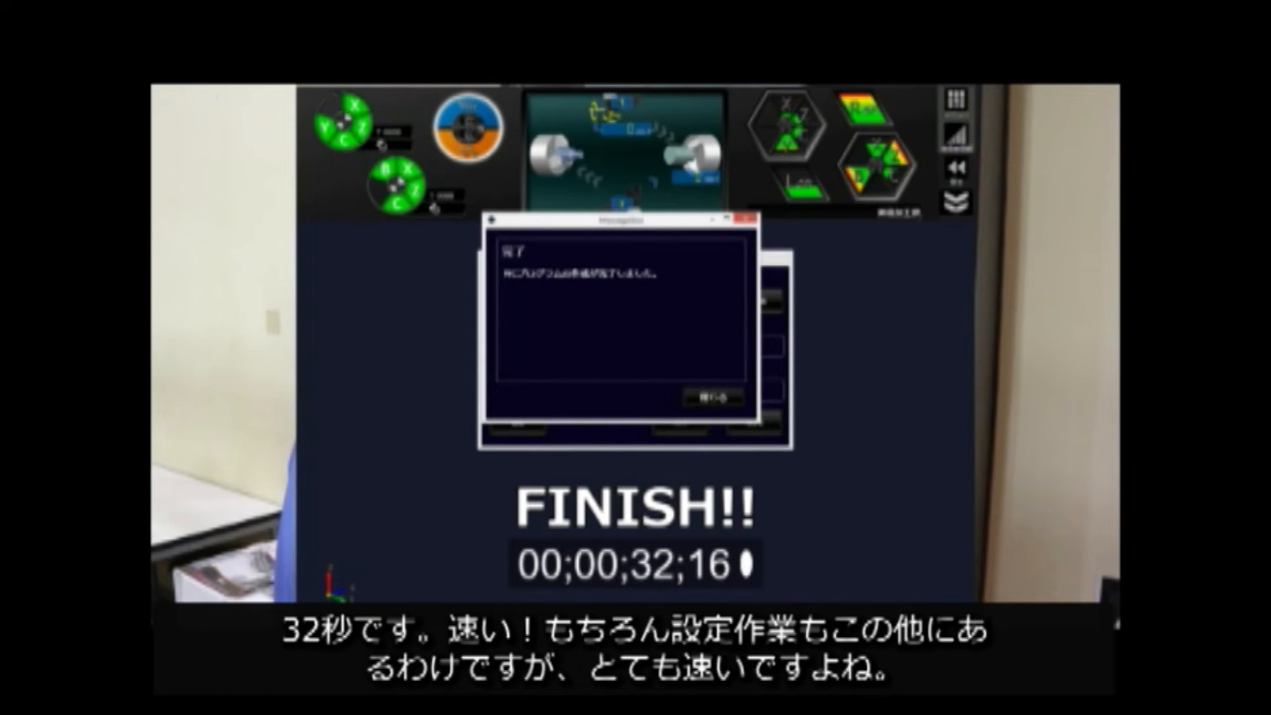
# Step: Close the 'Complete' message box announcing program generation finished
pyautogui.click(709, 397)
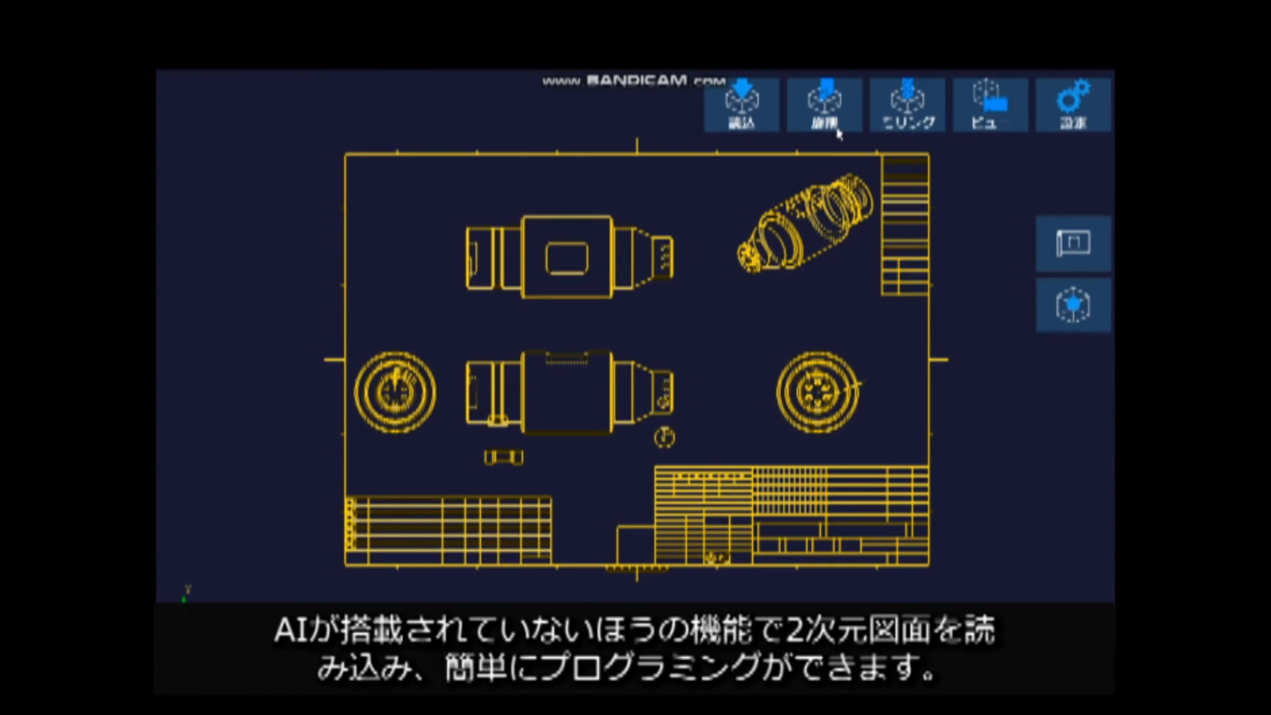
# Step: Extract the part's turning profile from the 2D drawing, starting with the long top edge
pyautogui.click(824, 104)
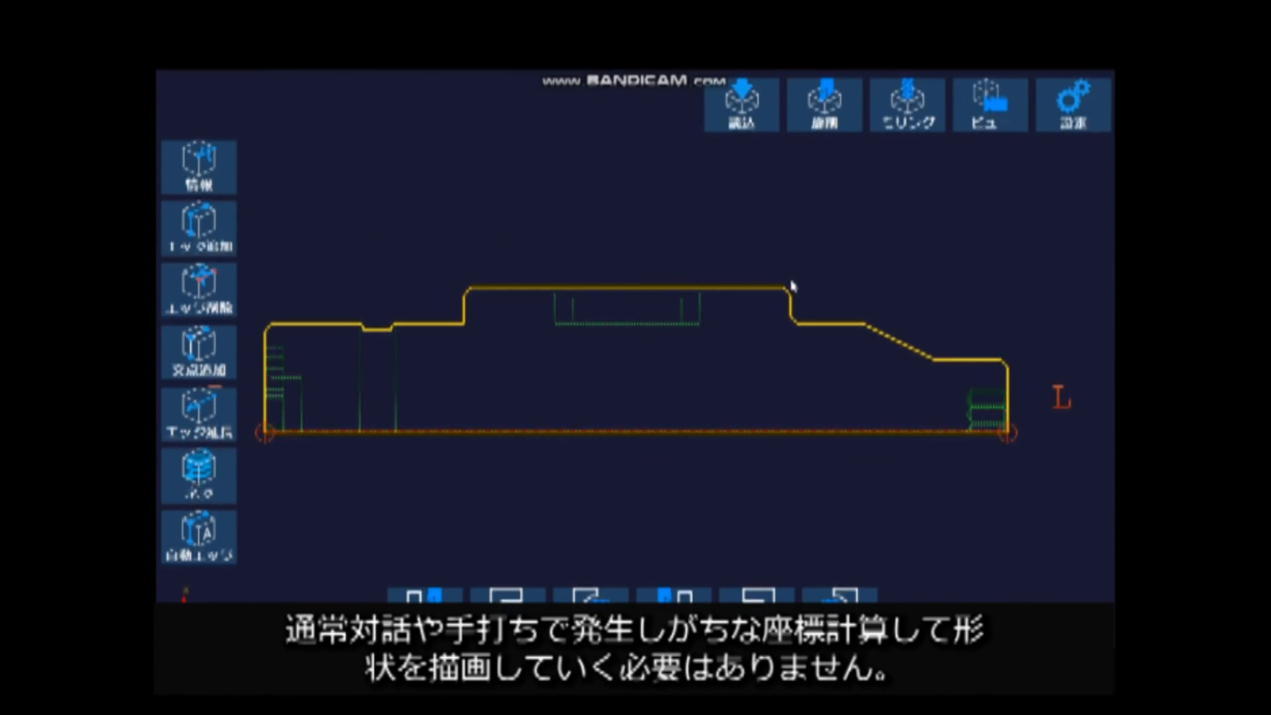
pyautogui.click(733, 289)
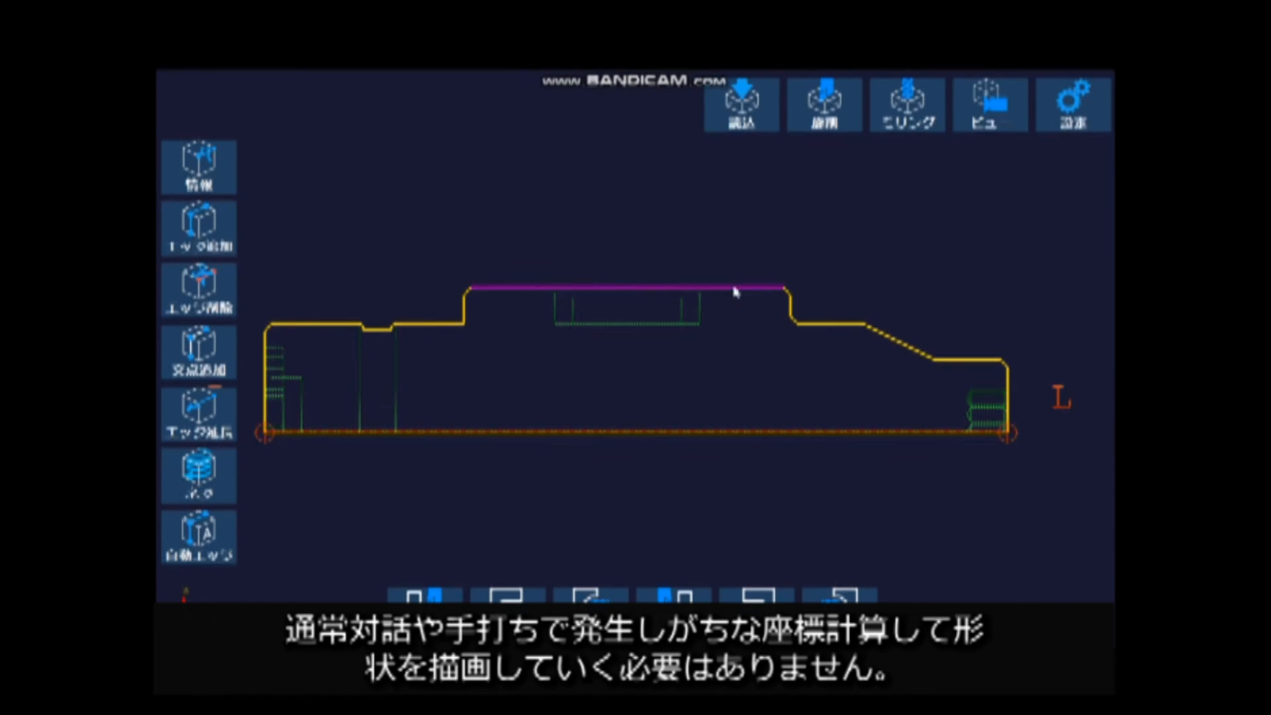